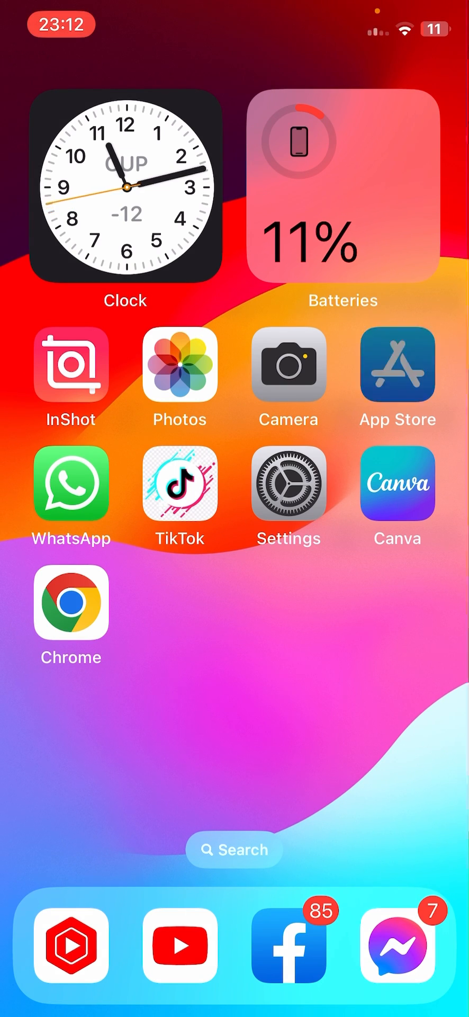
Search the App Store for Twitter to check for an app update.
click(398, 364)
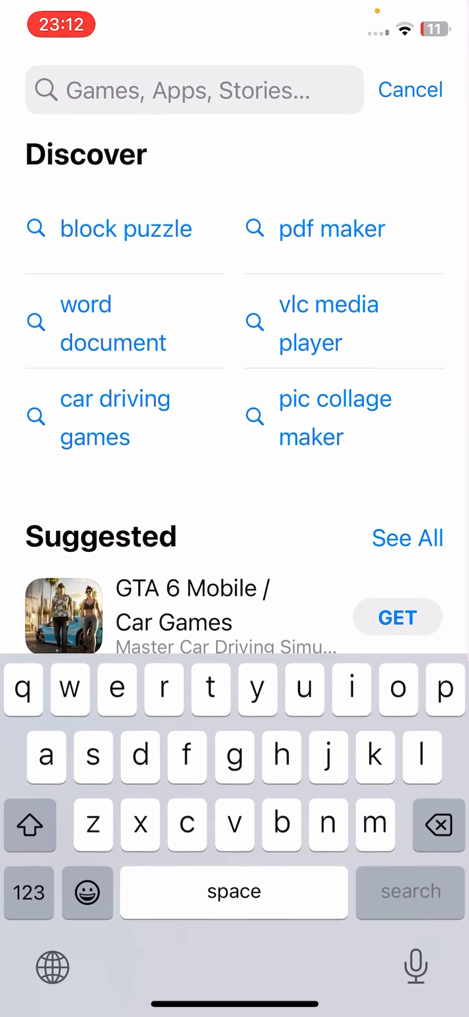
text(tw)
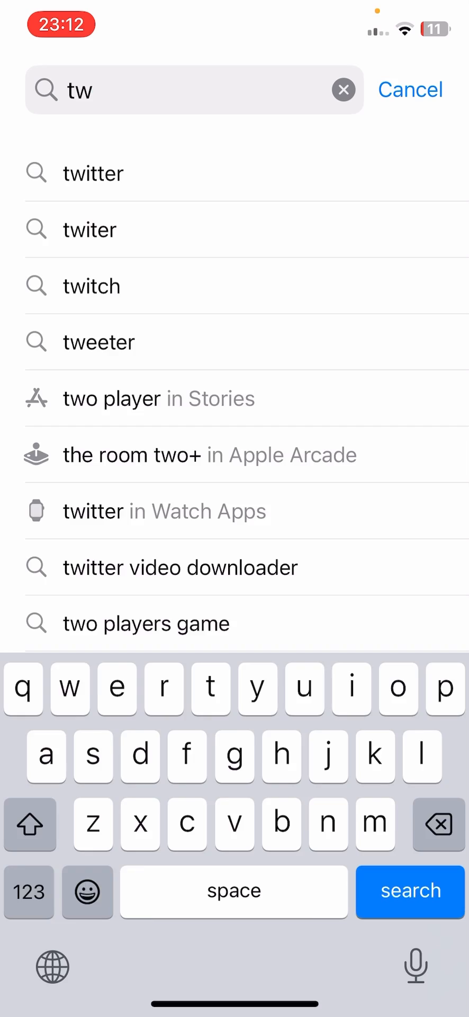
click(93, 173)
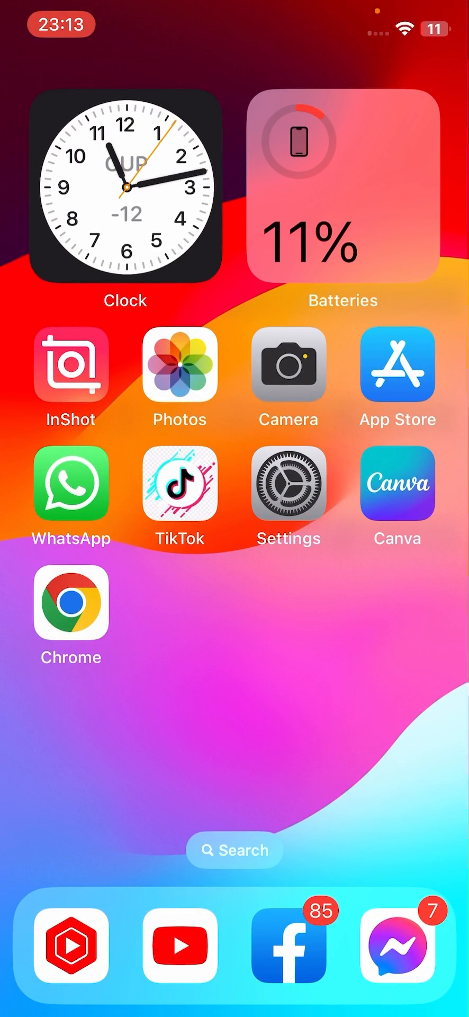
In iPhone Storage, select Twitter and confirm Offload App, keeping its documents and data.
click(289, 483)
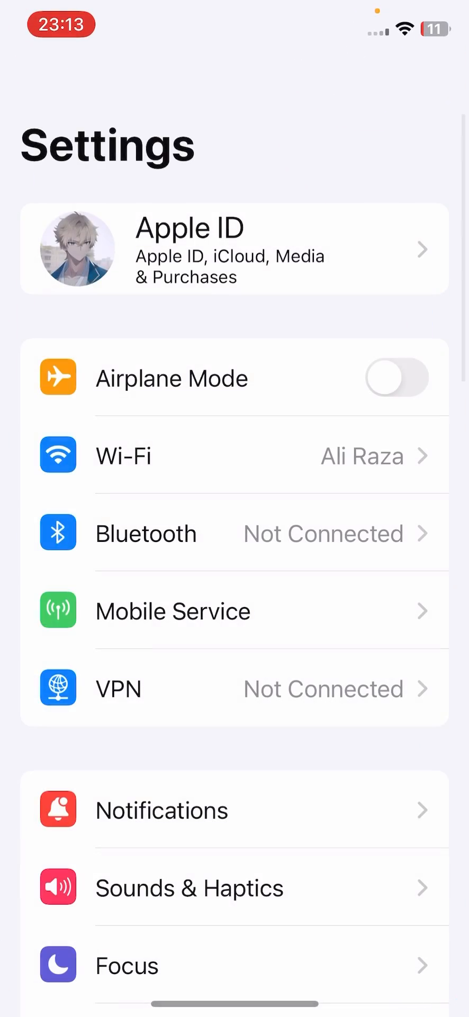
scroll(down, 3)
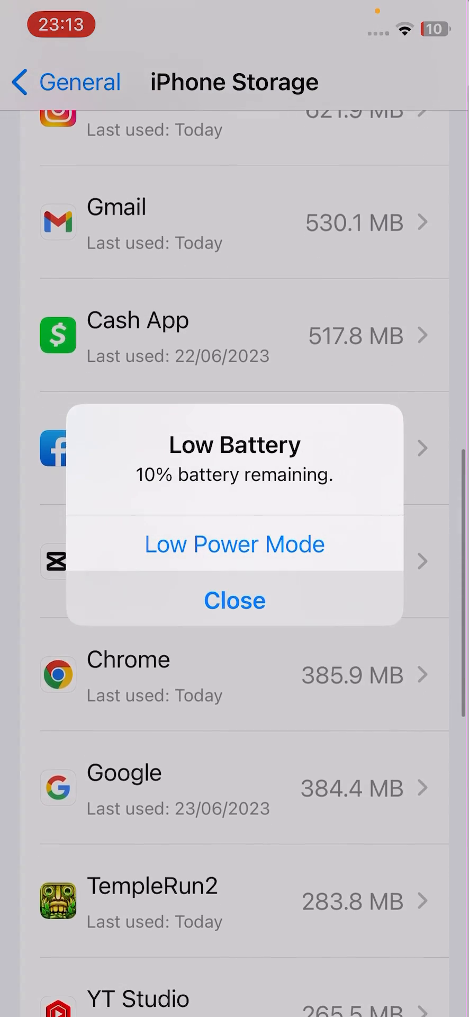
click(234, 601)
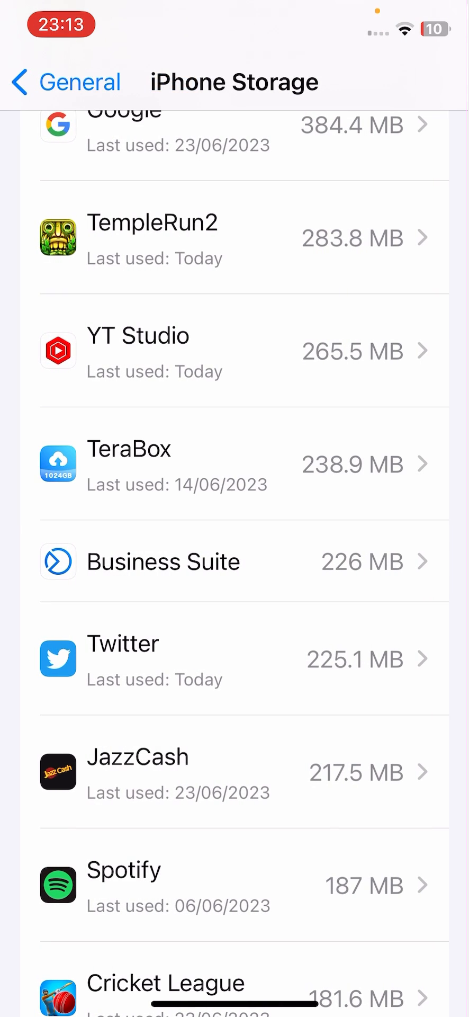
click(235, 658)
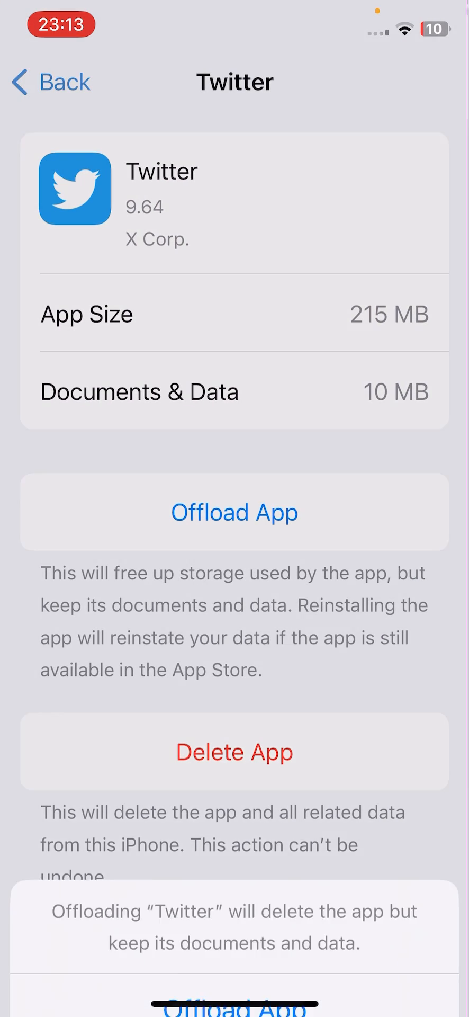
click(235, 512)
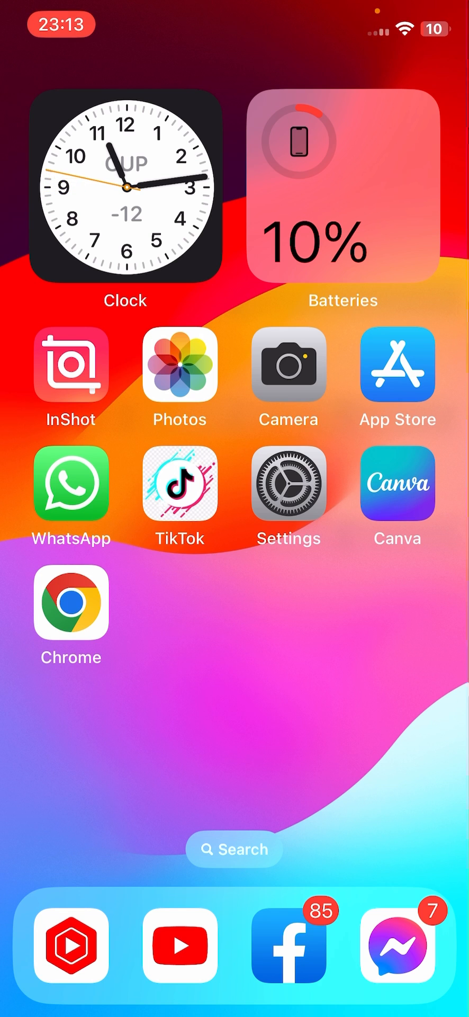
Reach Transfer or Reset iPhone's Reset options, then return to the main Settings list.
click(288, 498)
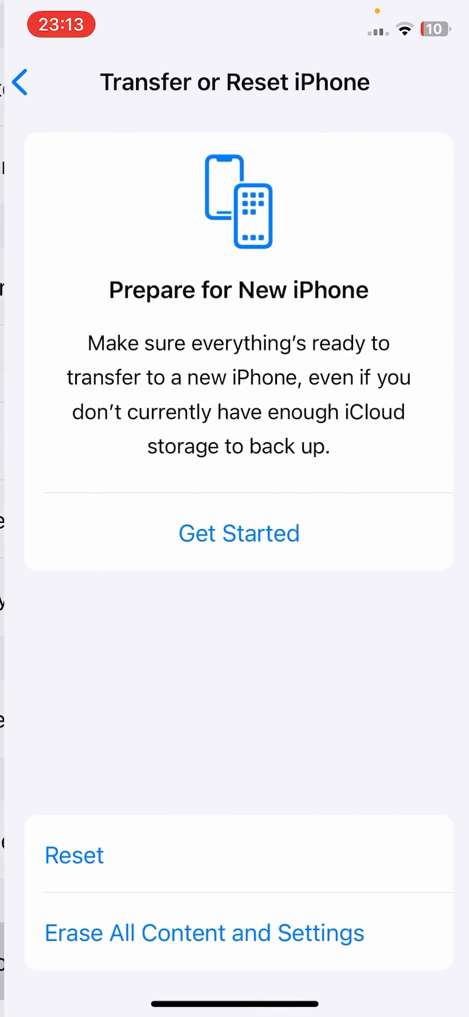
click(74, 856)
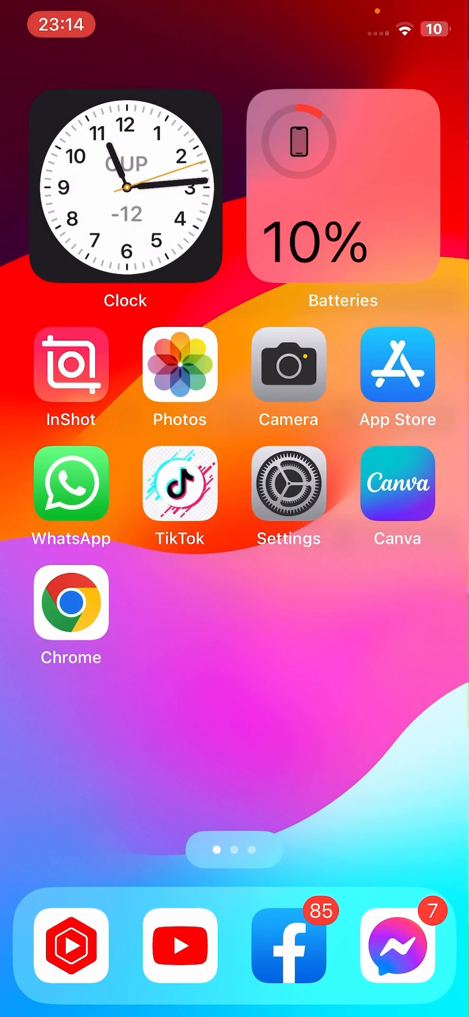
click(289, 496)
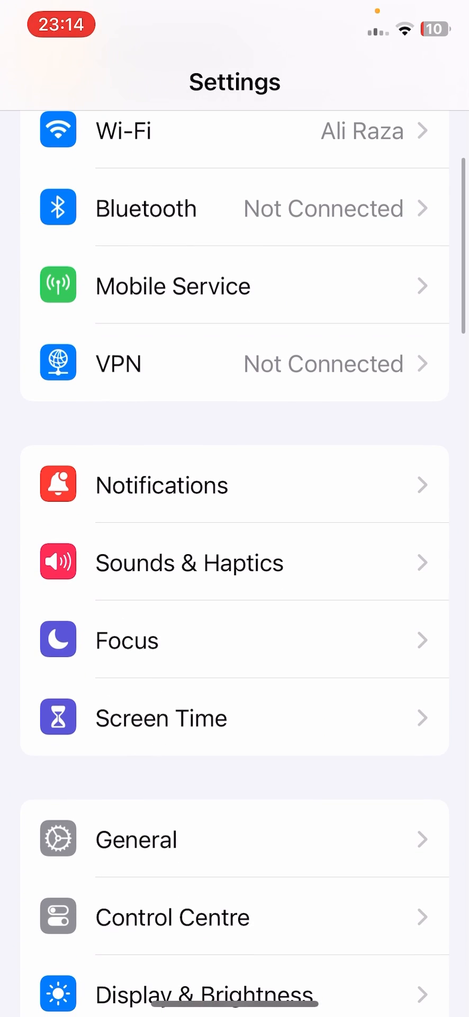